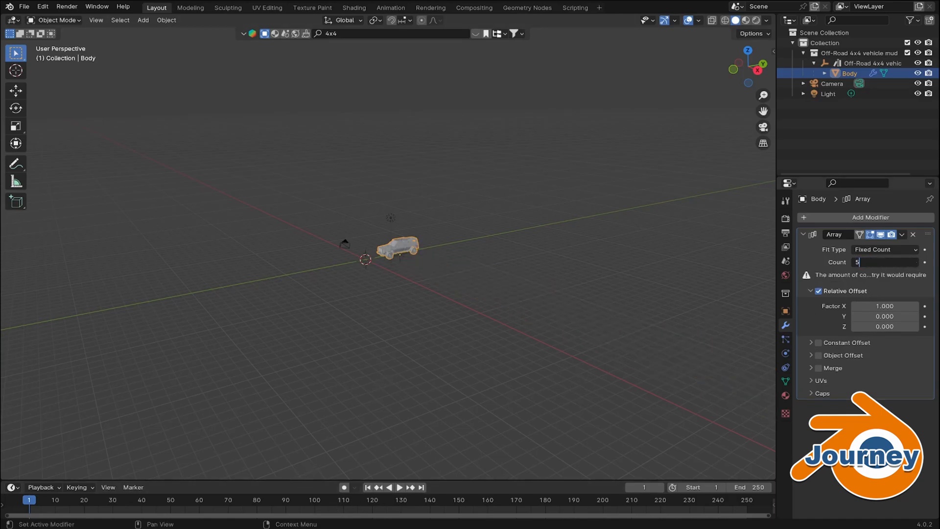
- Try an Array count of 500 before reverting to the original multi-part vehicle
{"action": "type", "text": "500"}
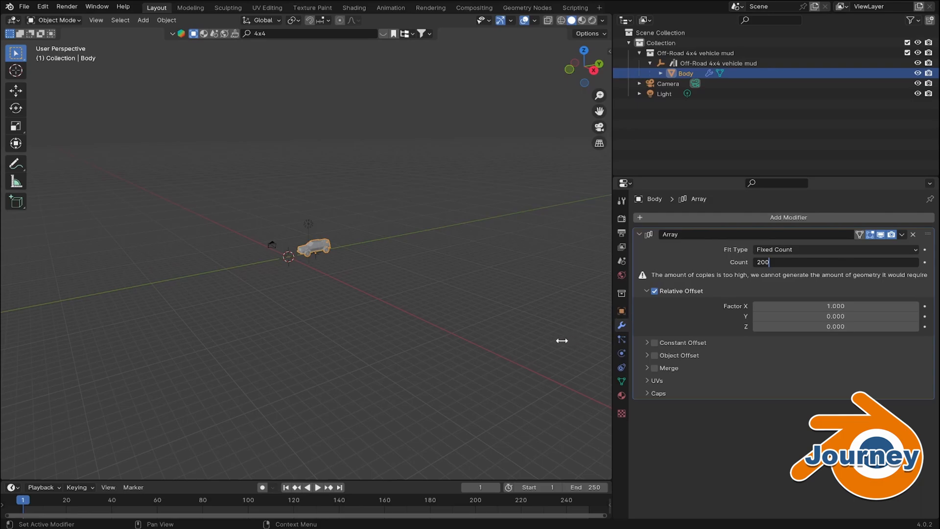
{"action": "mouse_move", "coordinate": [494, 383]}
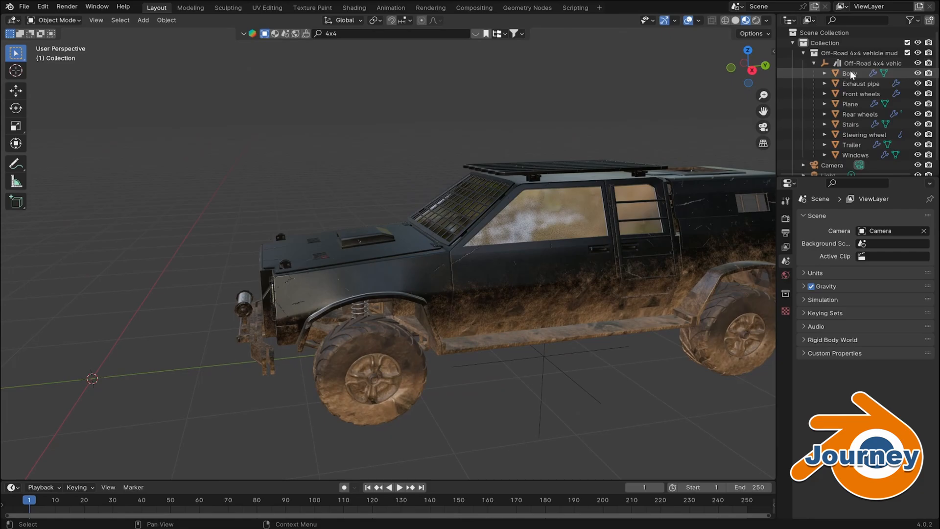
- Select every vehicle part, check memory in Resource Monitor, then join them into one Body object
{"action": "left_click", "coordinate": [850, 74]}
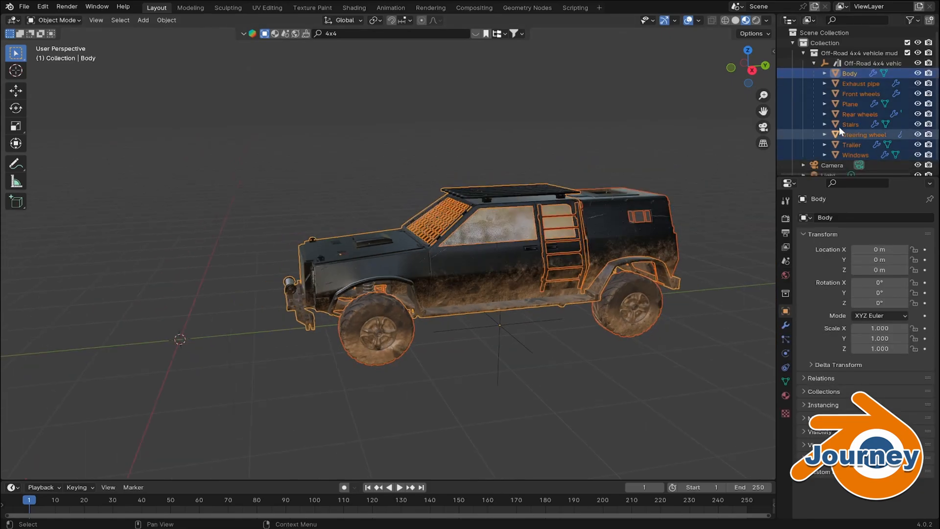
{"action": "right_click", "coordinate": [839, 130]}
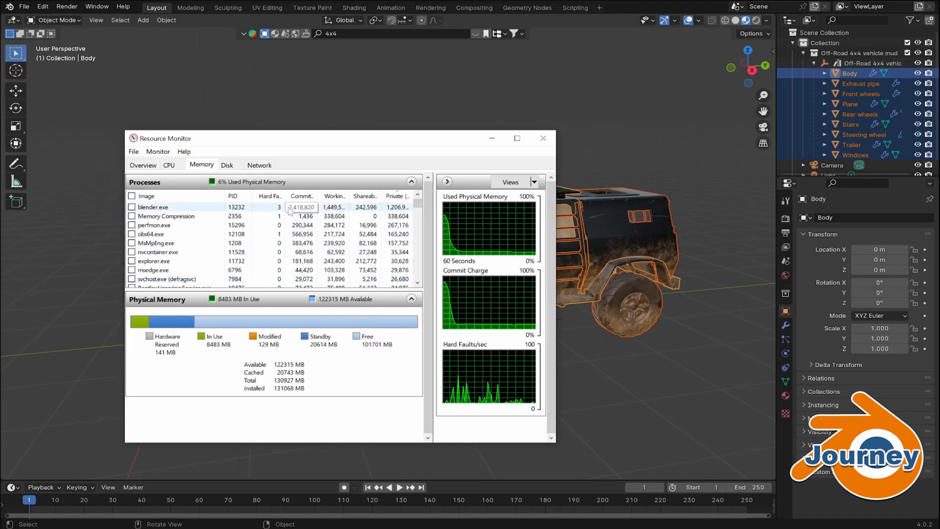
{"action": "left_click", "coordinate": [543, 138]}
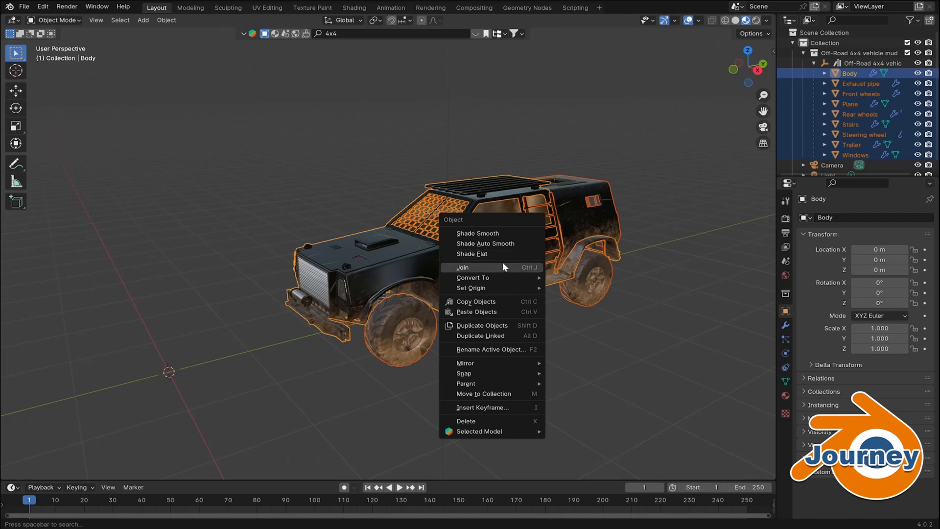
{"action": "left_click", "coordinate": [461, 266]}
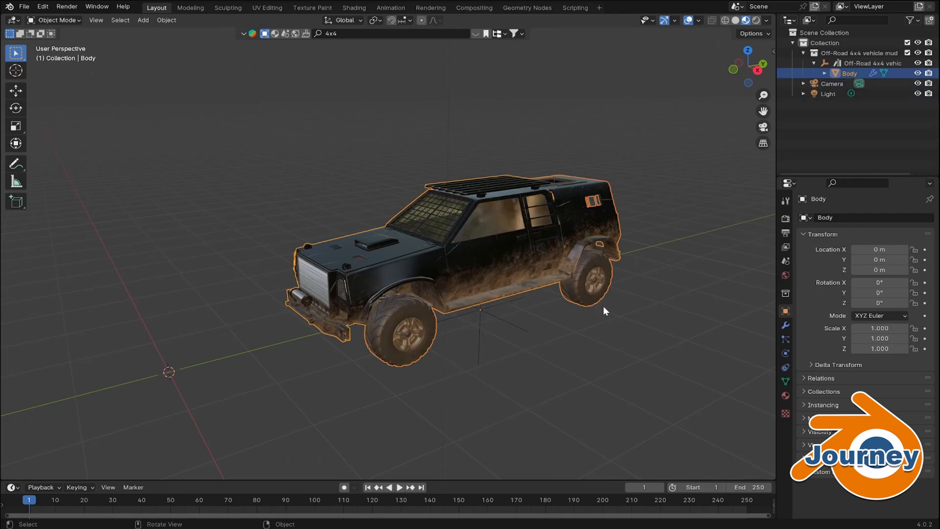
{"action": "mouse_move", "coordinate": [761, 332]}
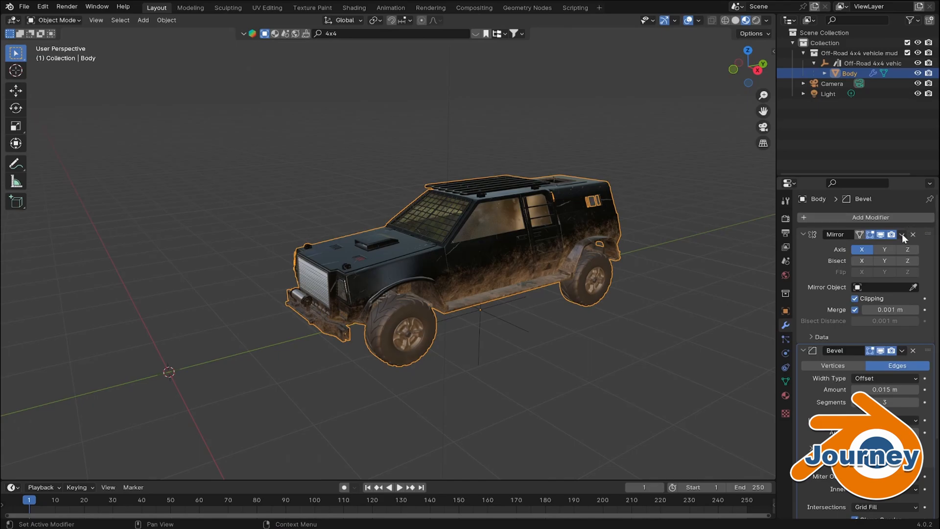
- Delete the leftover Mirror modifier from Body's modifier stack
{"action": "left_click", "coordinate": [902, 234]}
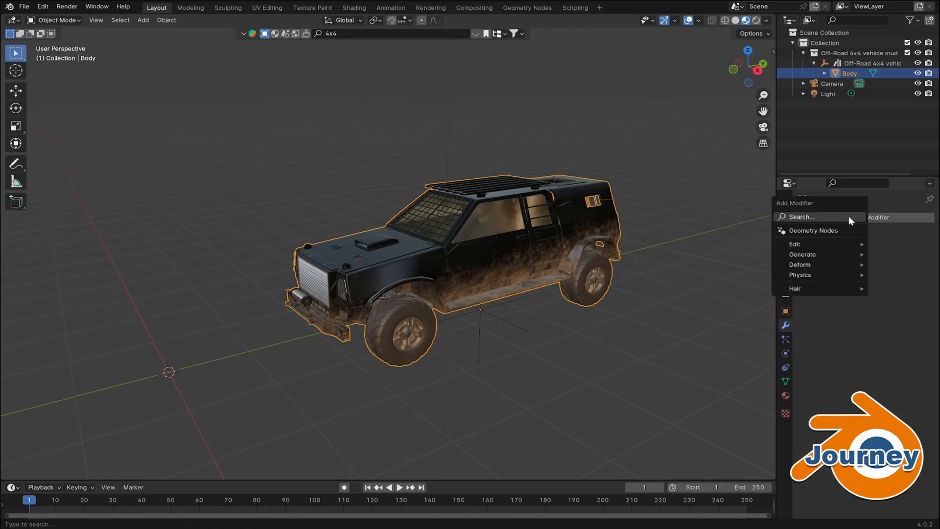
- Add an Array modifier to Body (search 'arr') and set its Count to 100
{"action": "type", "text": "arr"}
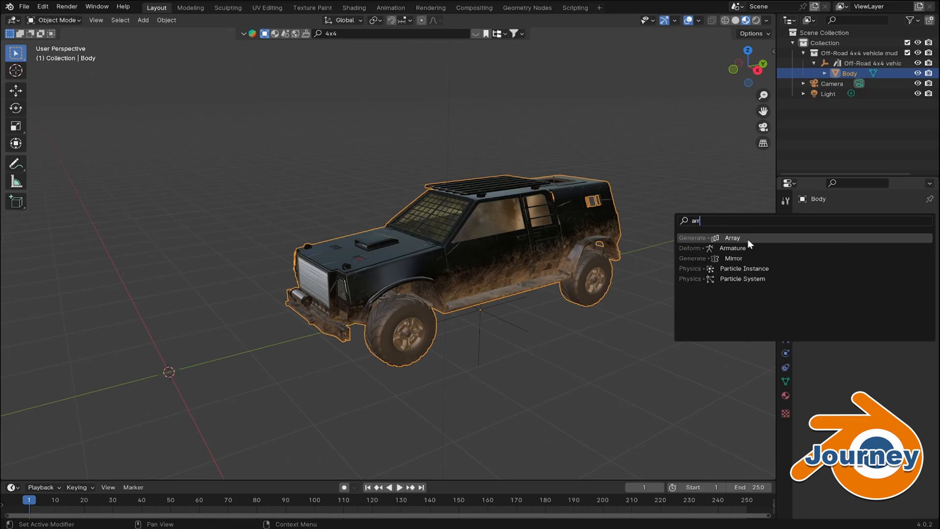
{"action": "left_click", "coordinate": [733, 237]}
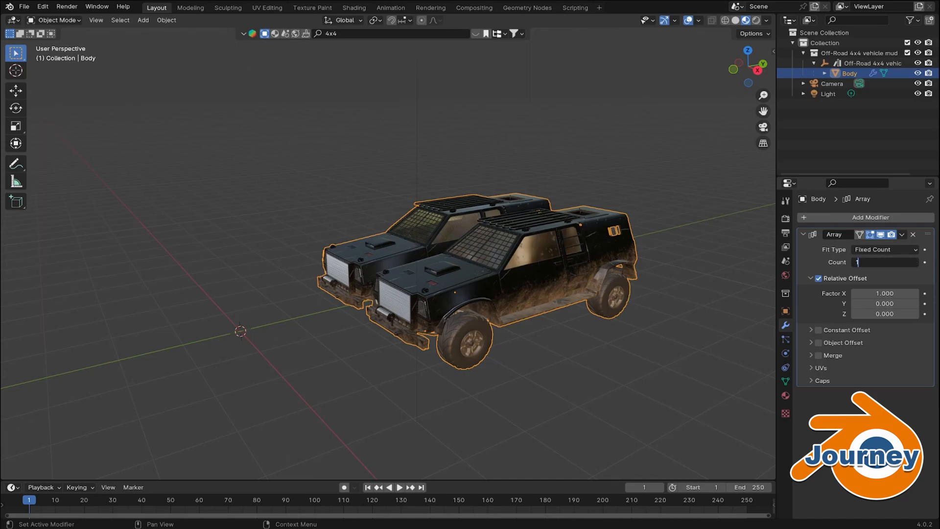
{"action": "type", "text": "100"}
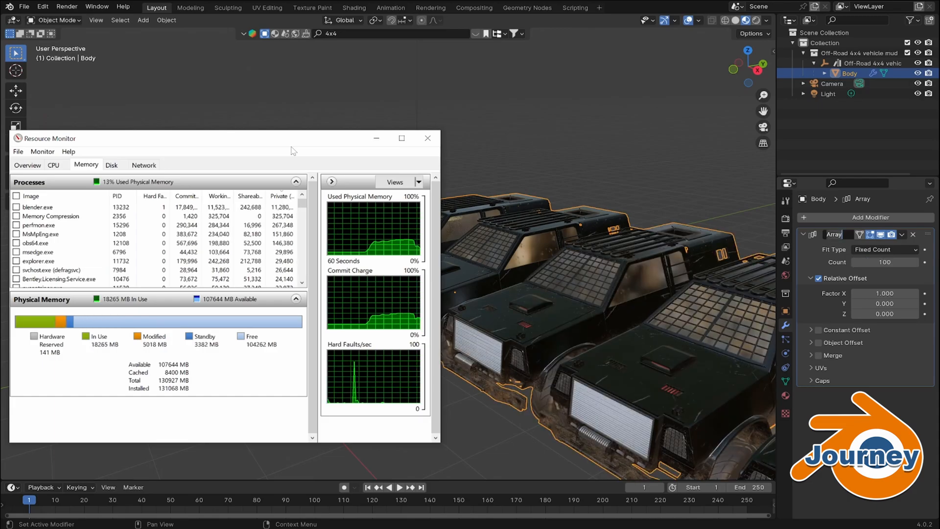
- Close Resource Monitor and try Array counts 1000 and 500 before settling on 200
{"action": "left_click", "coordinate": [427, 138]}
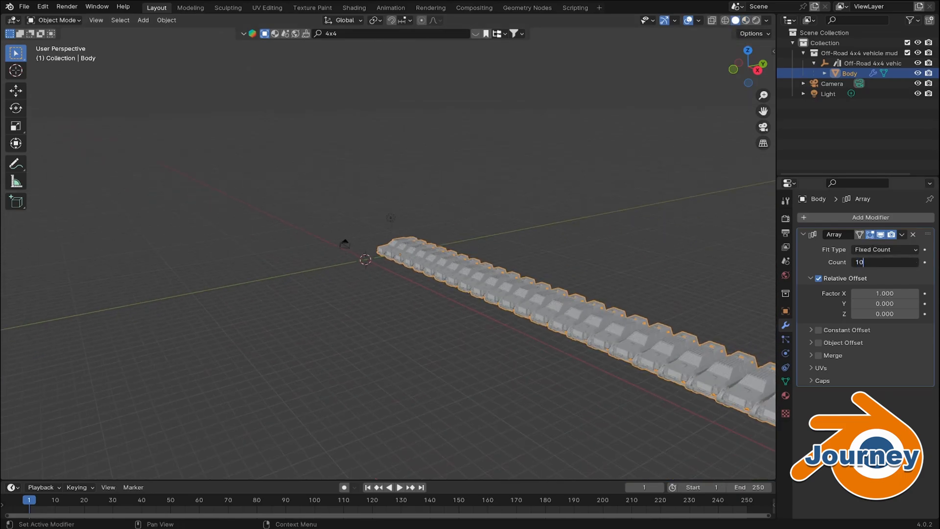
{"action": "type", "text": "1000"}
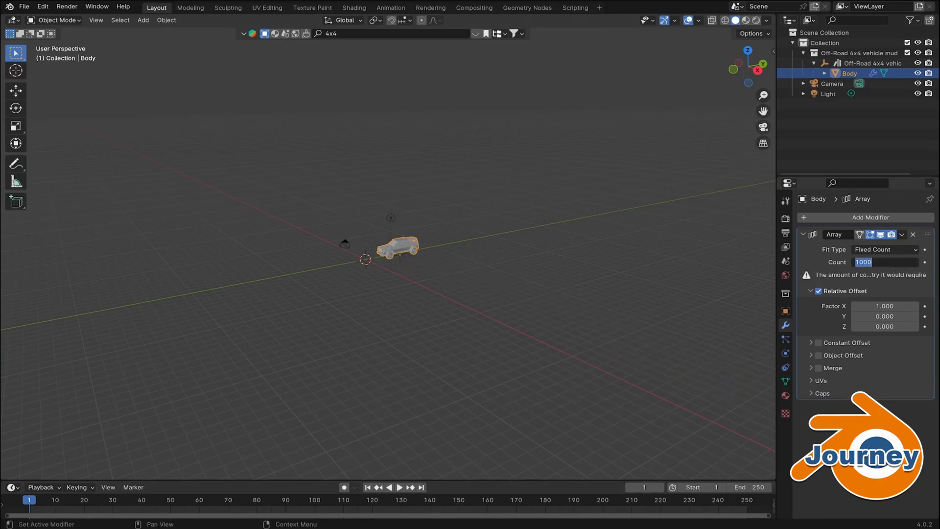
{"action": "type", "text": "500"}
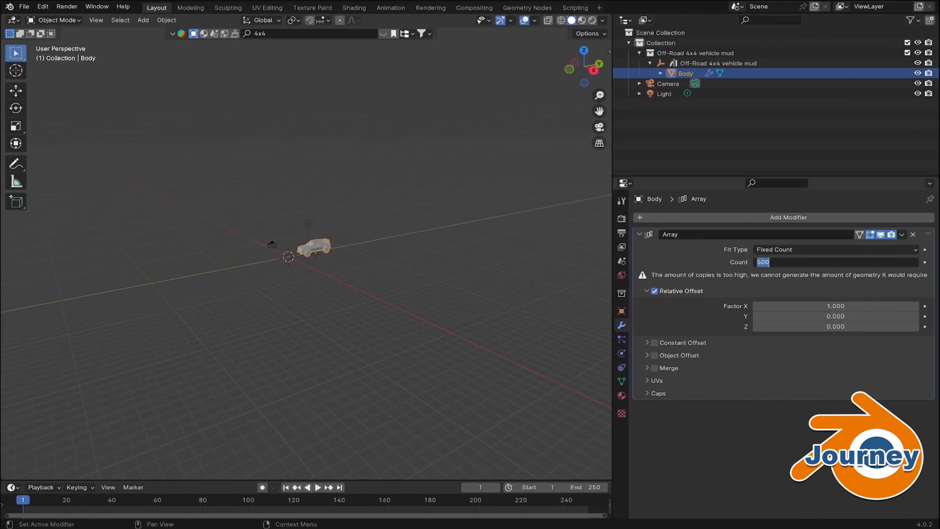
{"action": "type", "text": "200"}
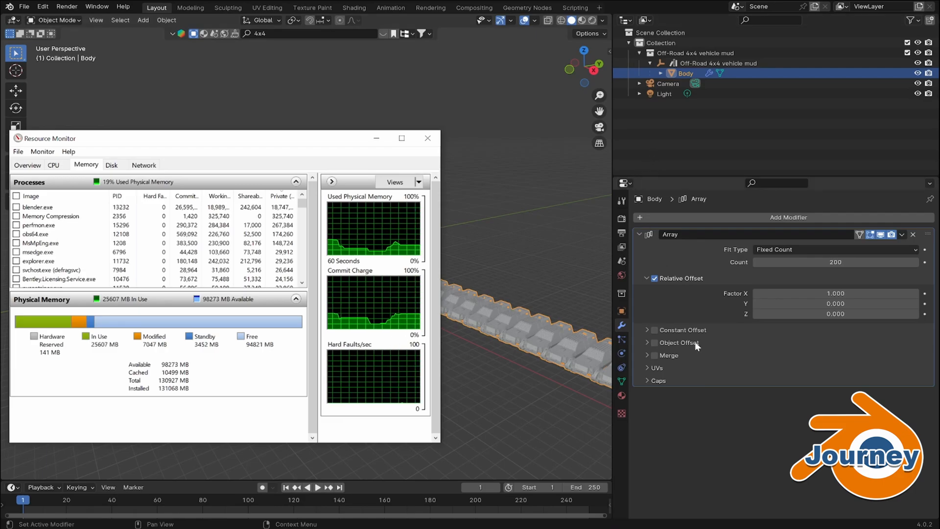
- Close Resource Monitor and apply Body's 200-copy Array modifier as real geometry
{"action": "left_click", "coordinate": [427, 138]}
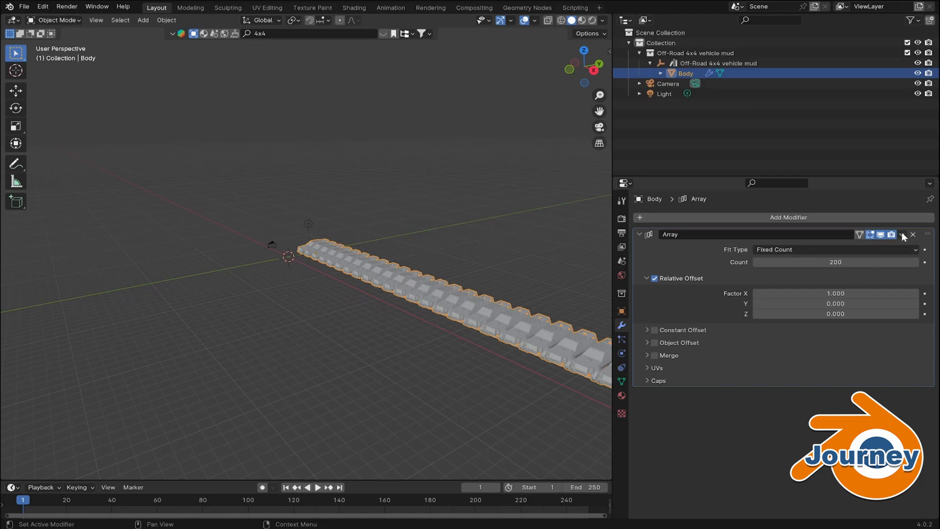
{"action": "left_click", "coordinate": [902, 234]}
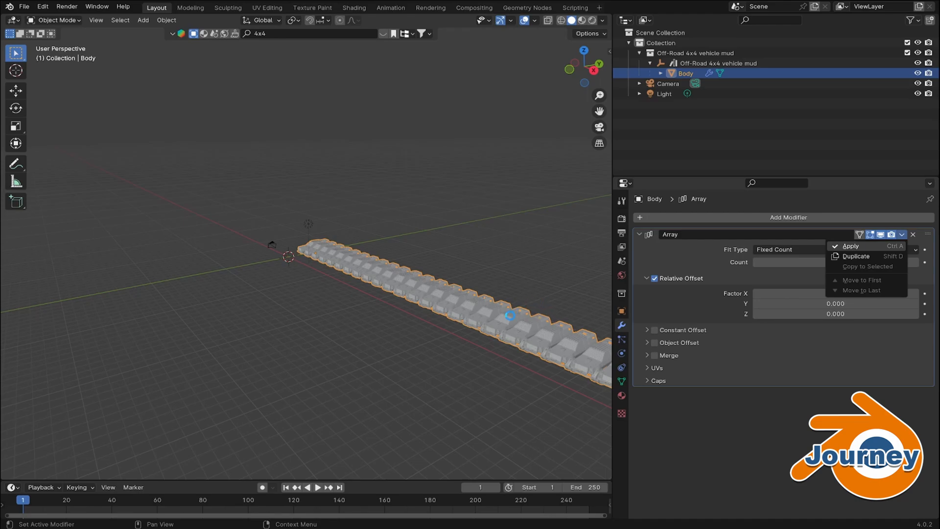
{"action": "mouse_move", "coordinate": [288, 492]}
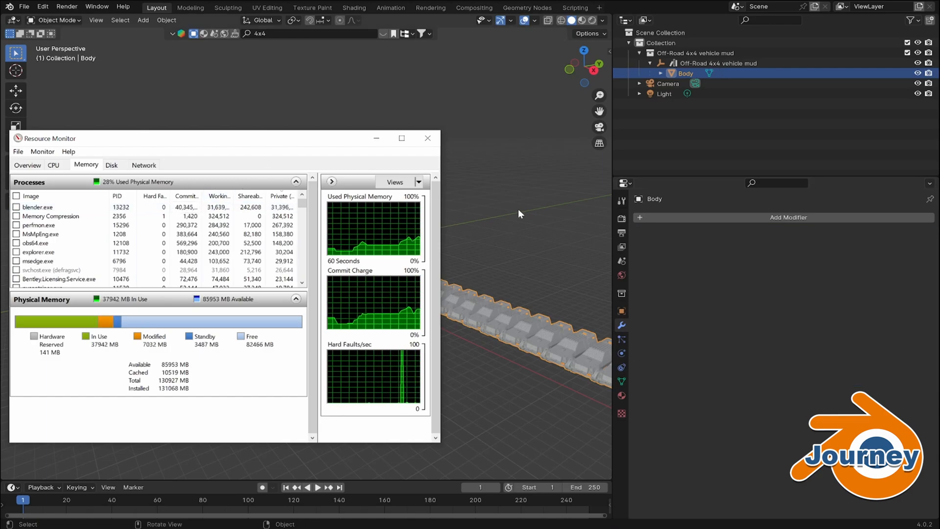
- Select Body and add a new Array modifier to it (search 'arr')
{"action": "left_click", "coordinate": [427, 138]}
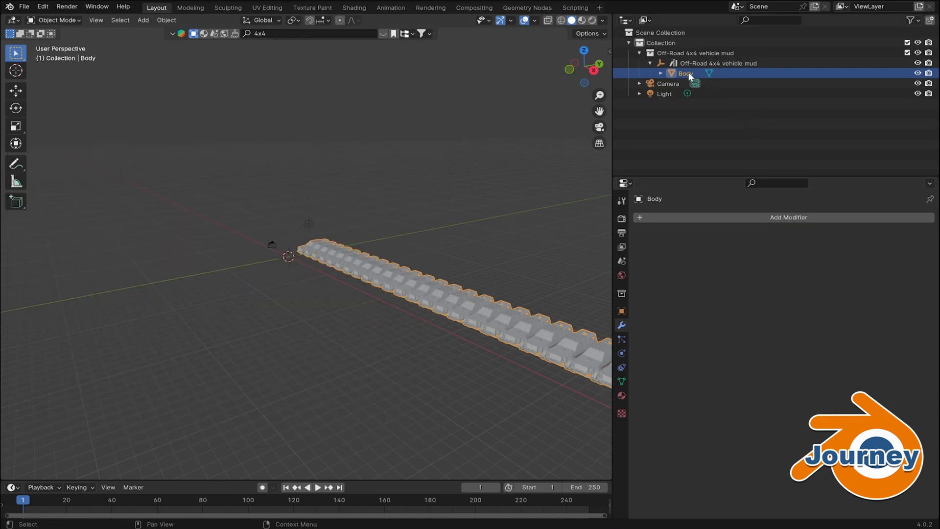
{"action": "left_click", "coordinate": [788, 217]}
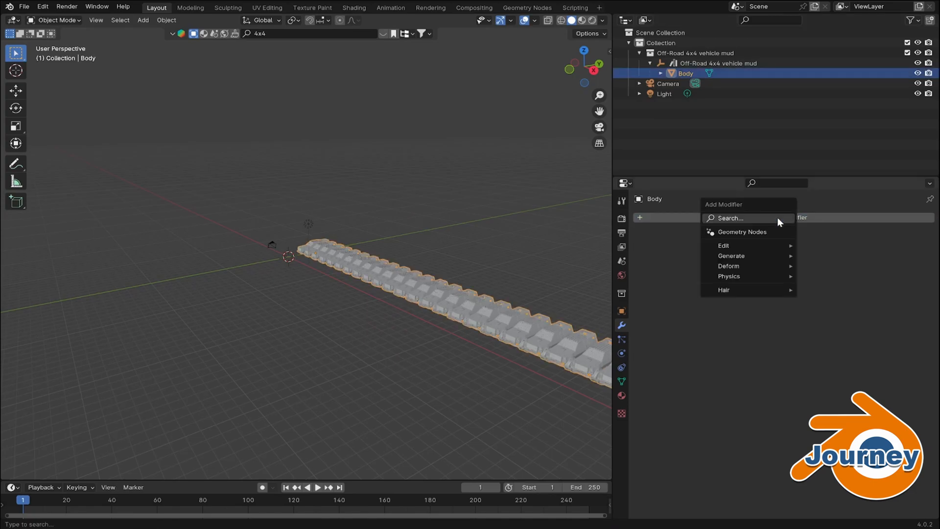
{"action": "type", "text": "arr"}
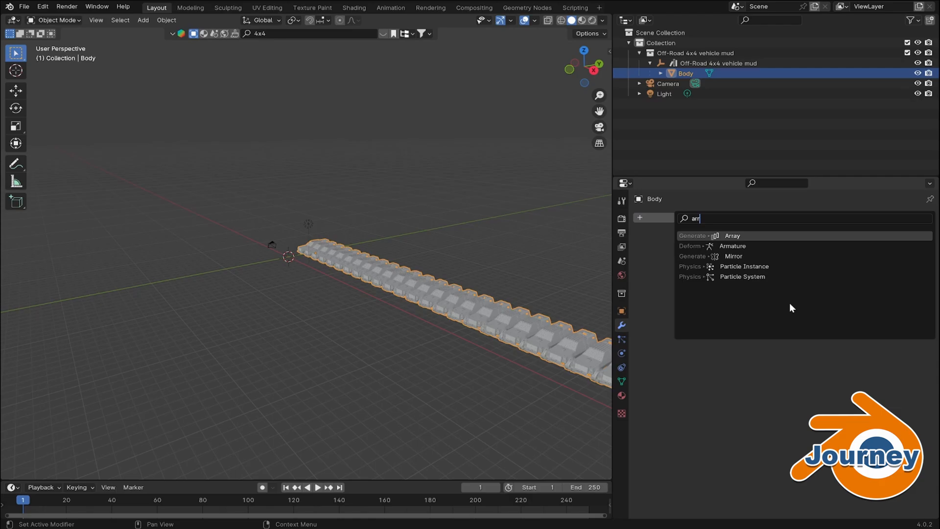
{"action": "mouse_move", "coordinate": [424, 453]}
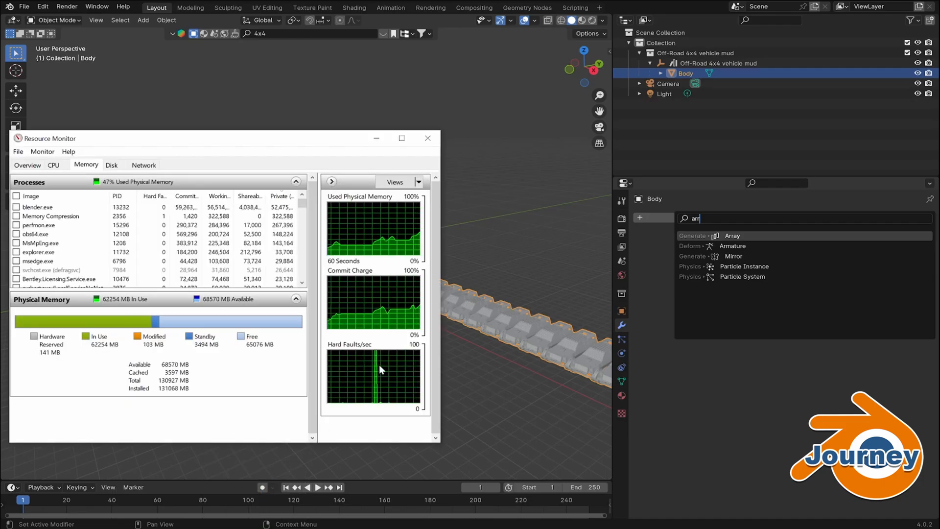
{"action": "left_click", "coordinate": [733, 235]}
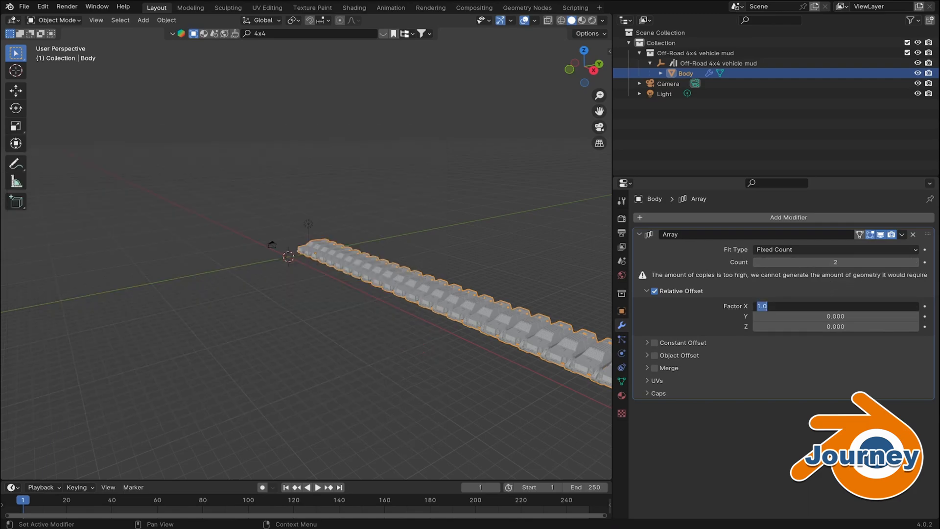
- Set the Array's relative offset to X 0, Y 1, Z 0 and hide Resource Monitor
{"action": "type", "text": "0"}
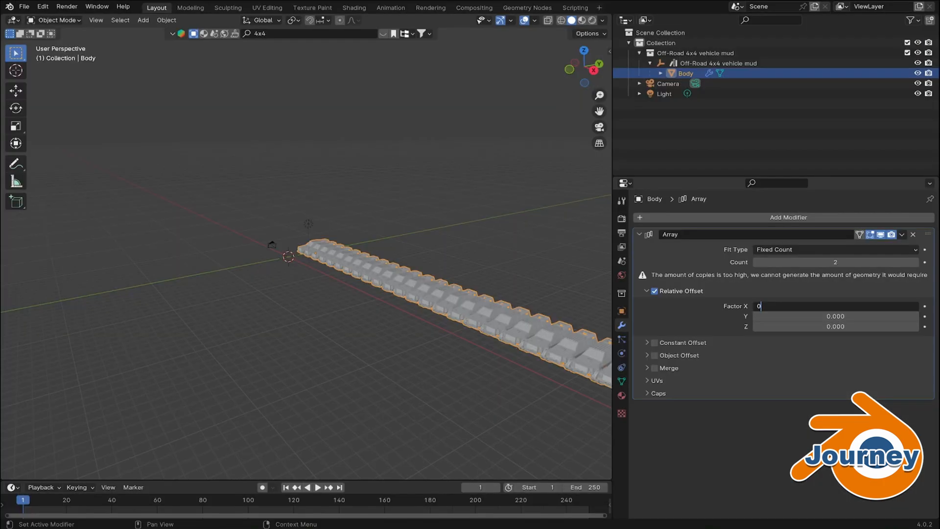
{"action": "left_click", "coordinate": [834, 316]}
{"action": "type", "text": "1"}
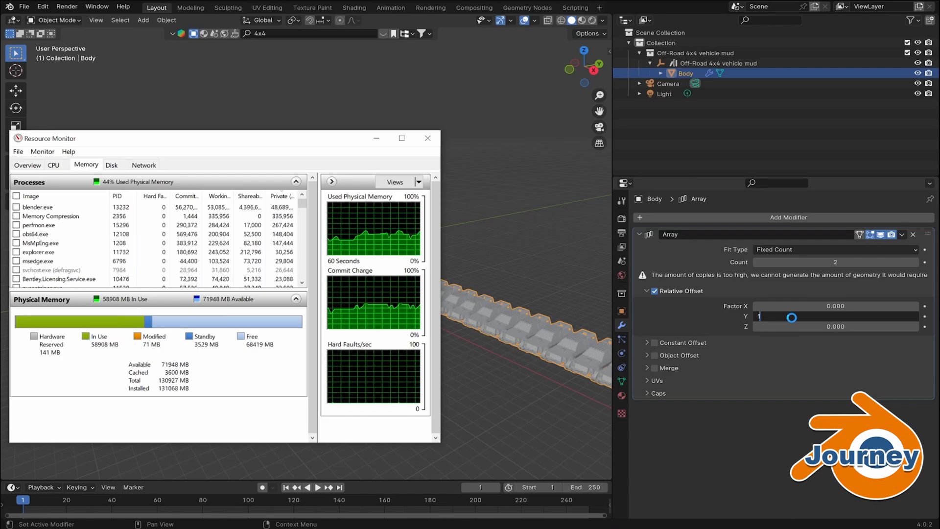
{"action": "left_click", "coordinate": [835, 326]}
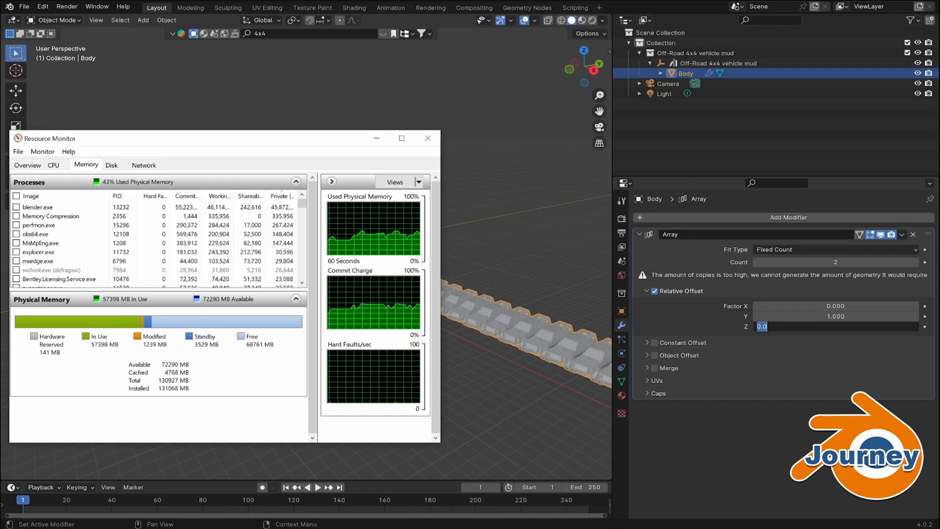
{"action": "left_click", "coordinate": [427, 138]}
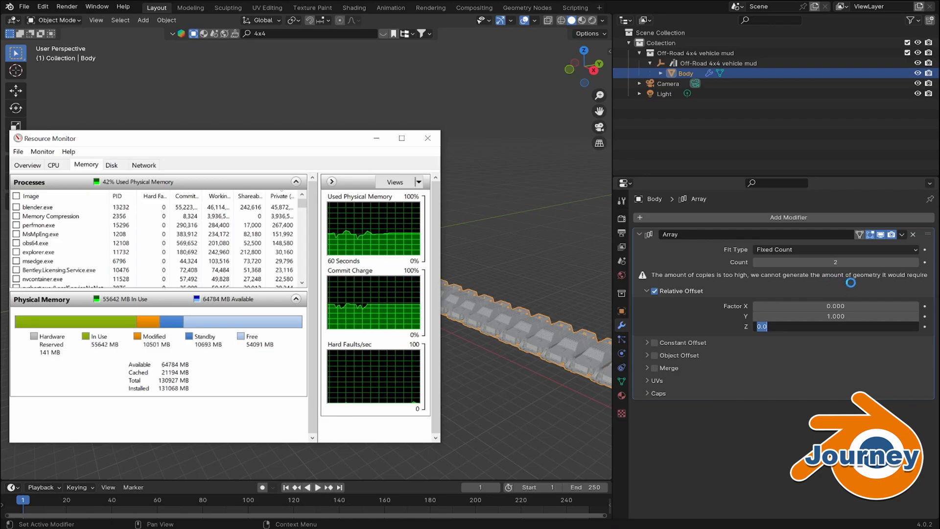
{"action": "left_click", "coordinate": [428, 138]}
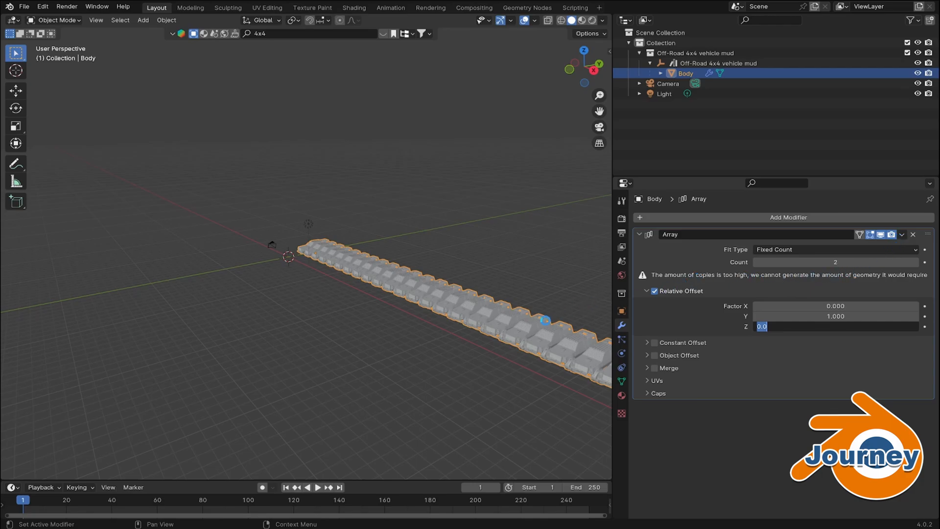
{"action": "mouse_move", "coordinate": [545, 325]}
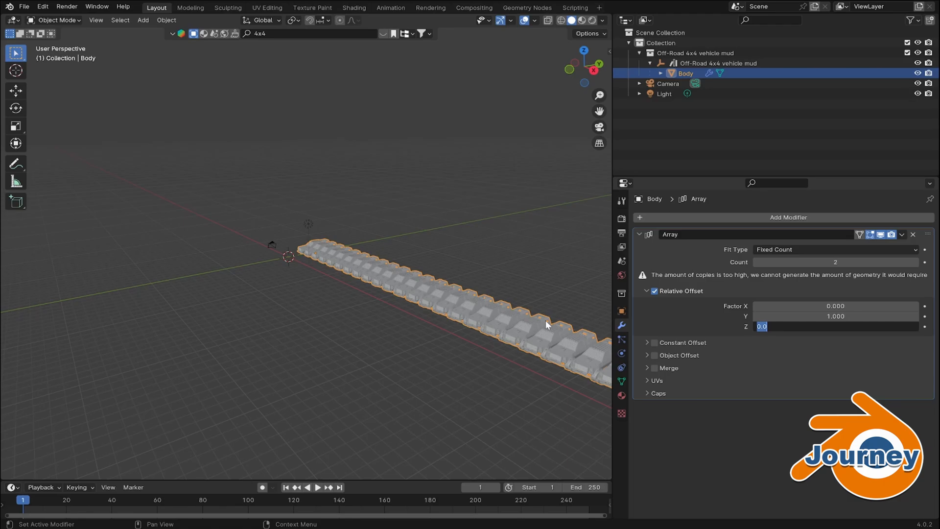
{"action": "mouse_move", "coordinate": [911, 235]}
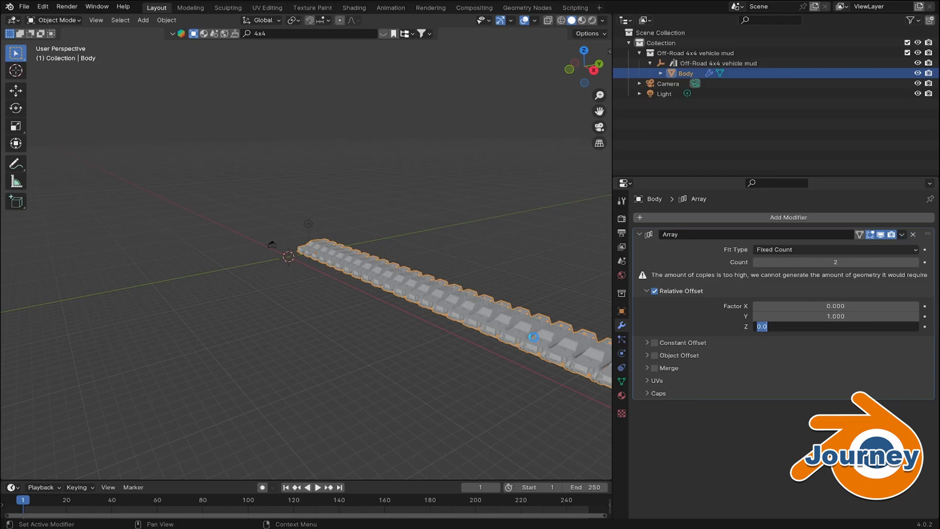
- Duplicate the car row into Body.001 as a parallel row and check memory use
{"action": "left_click", "coordinate": [912, 234]}
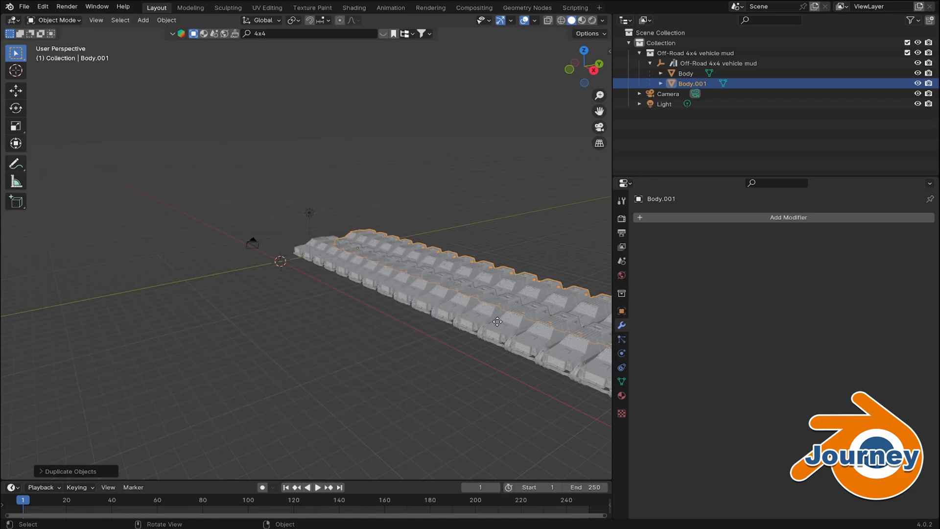
{"action": "mouse_move", "coordinate": [519, 311]}
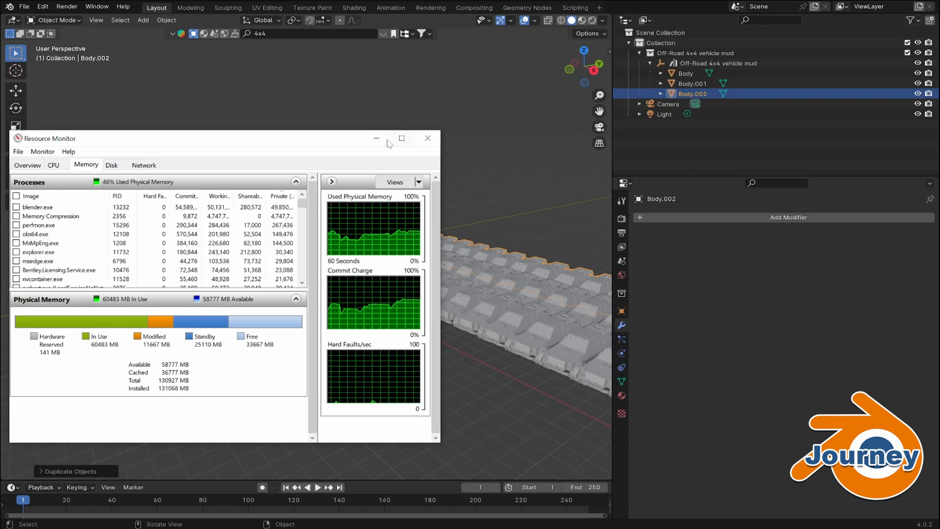
- Hide Resource Monitor while duplicating the row into Body.003 about 40 m along Y
{"action": "left_click", "coordinate": [427, 138]}
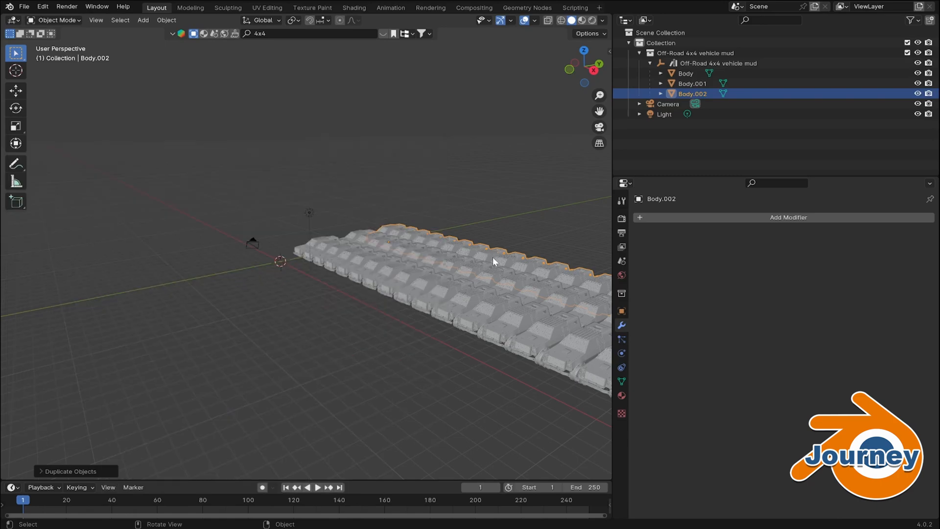
{"action": "mouse_move", "coordinate": [442, 312]}
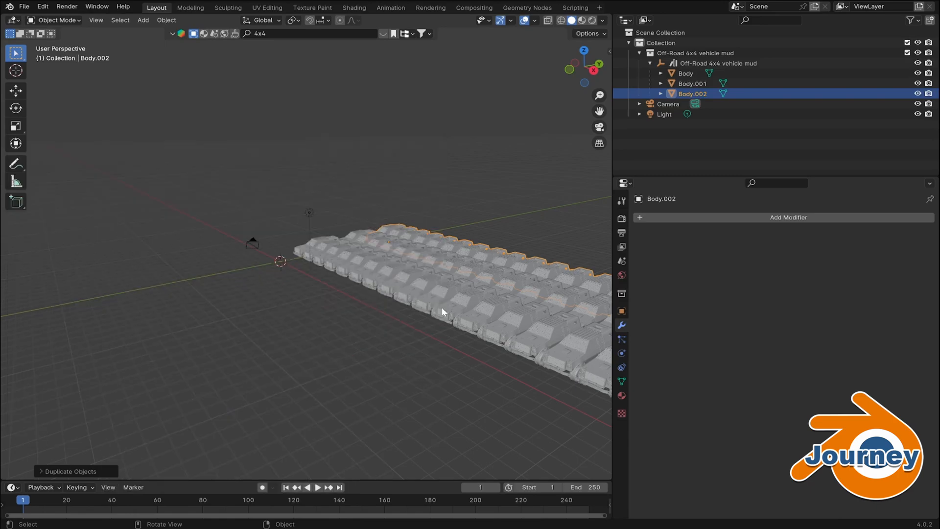
{"action": "mouse_move", "coordinate": [429, 330]}
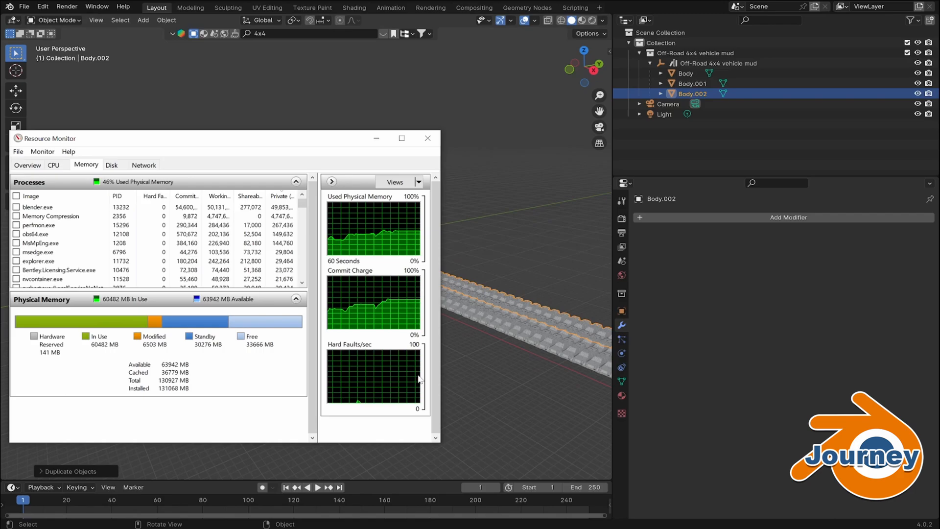
{"action": "left_click", "coordinate": [427, 138]}
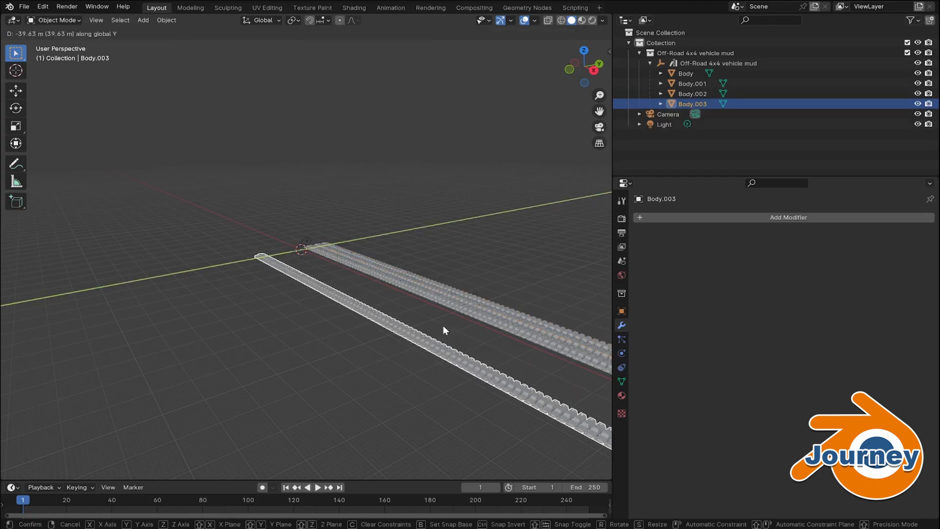
{"action": "mouse_move", "coordinate": [277, 494]}
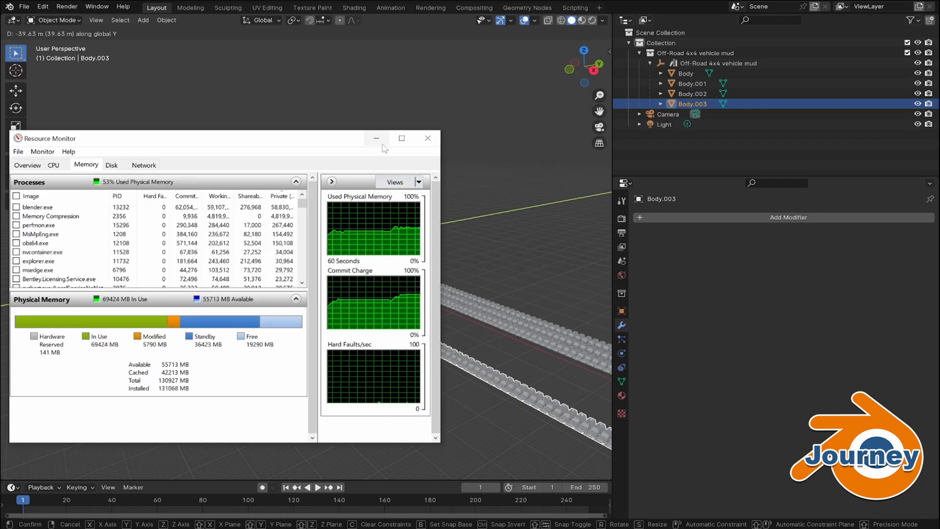
- Duplicate a fifth car row, Body.004, about 12.6 m along Y and check RAM in Resource Monitor
{"action": "left_click", "coordinate": [426, 138]}
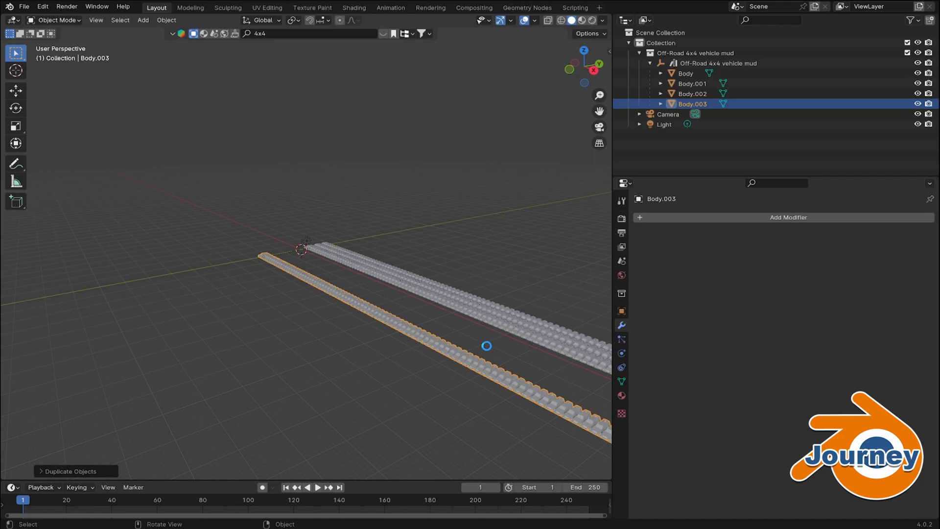
{"action": "mouse_move", "coordinate": [487, 346]}
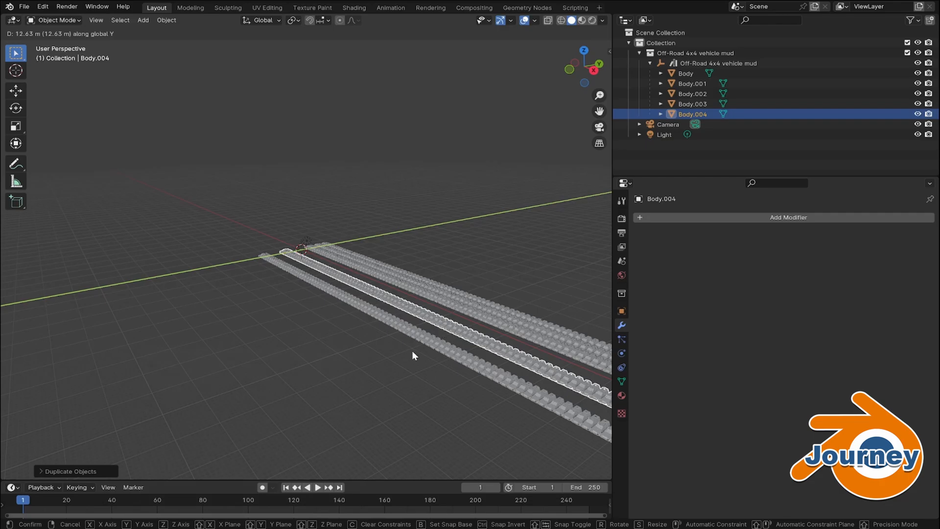
{"action": "mouse_move", "coordinate": [417, 349]}
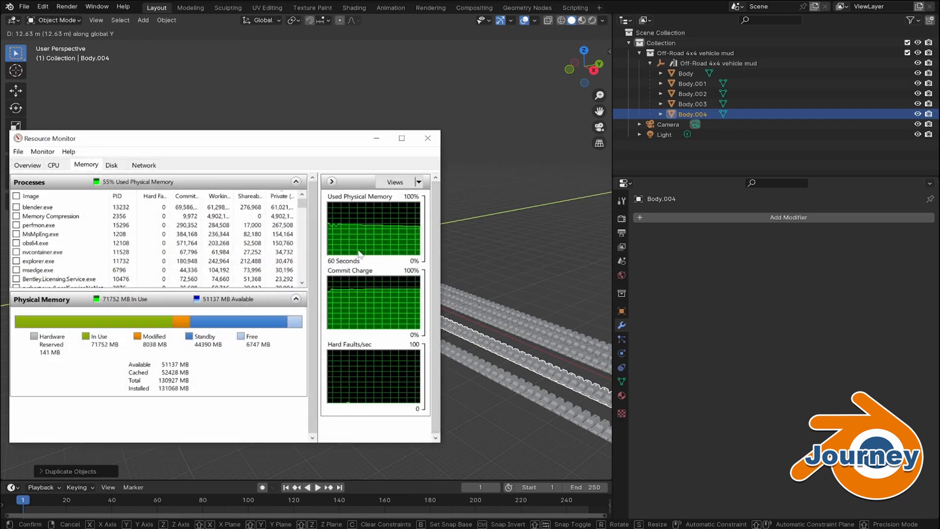
{"action": "mouse_move", "coordinate": [376, 138]}
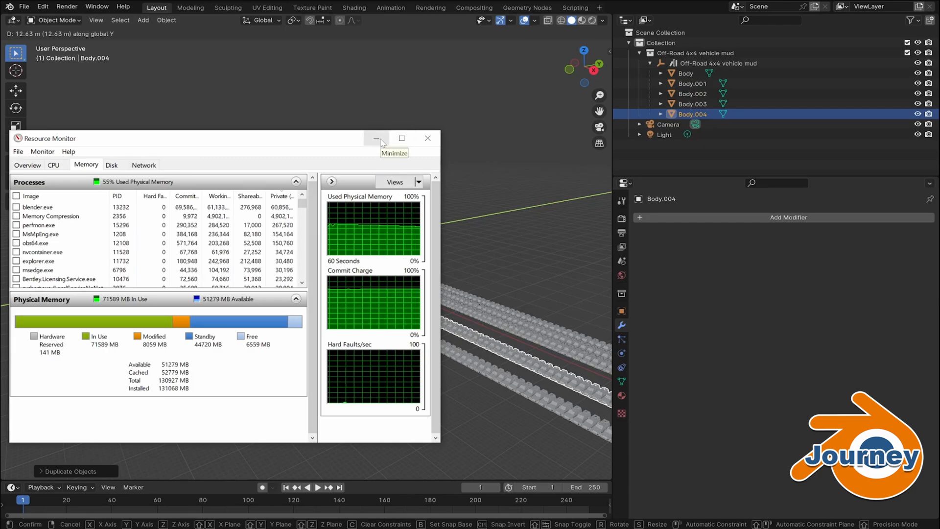
{"action": "left_click", "coordinate": [376, 138]}
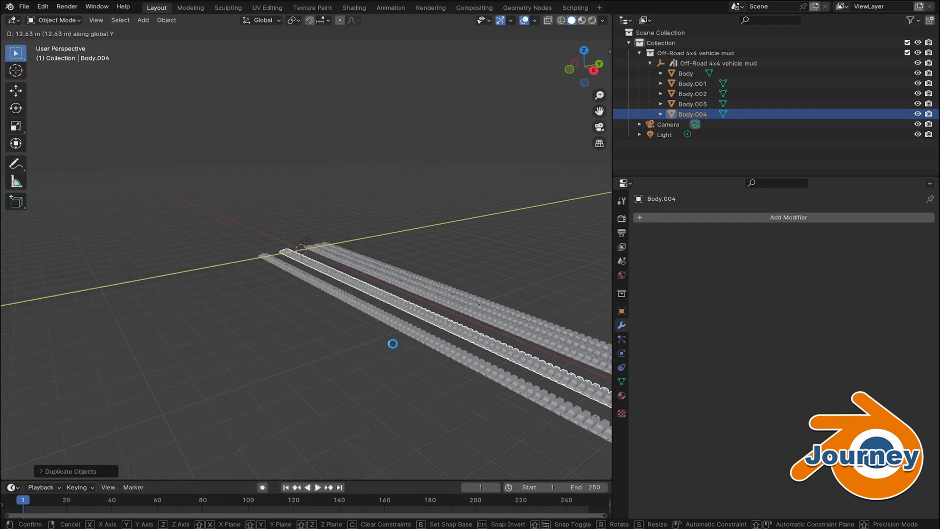